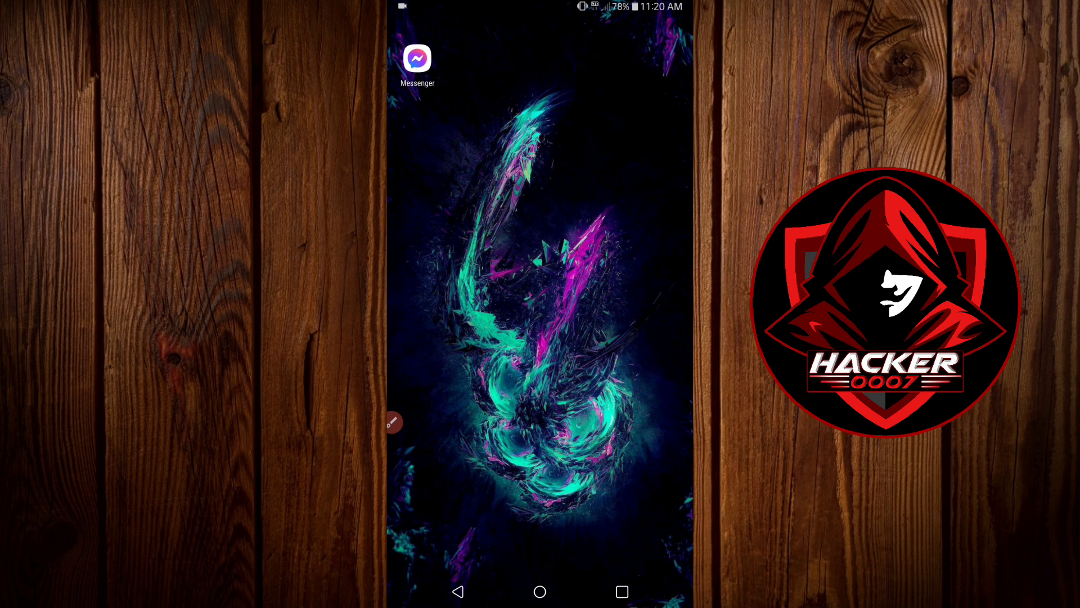
Launch the Google Play Store from the app drawer
{"action": "scroll", "scroll_direction": "up", "scroll_amount": 3}
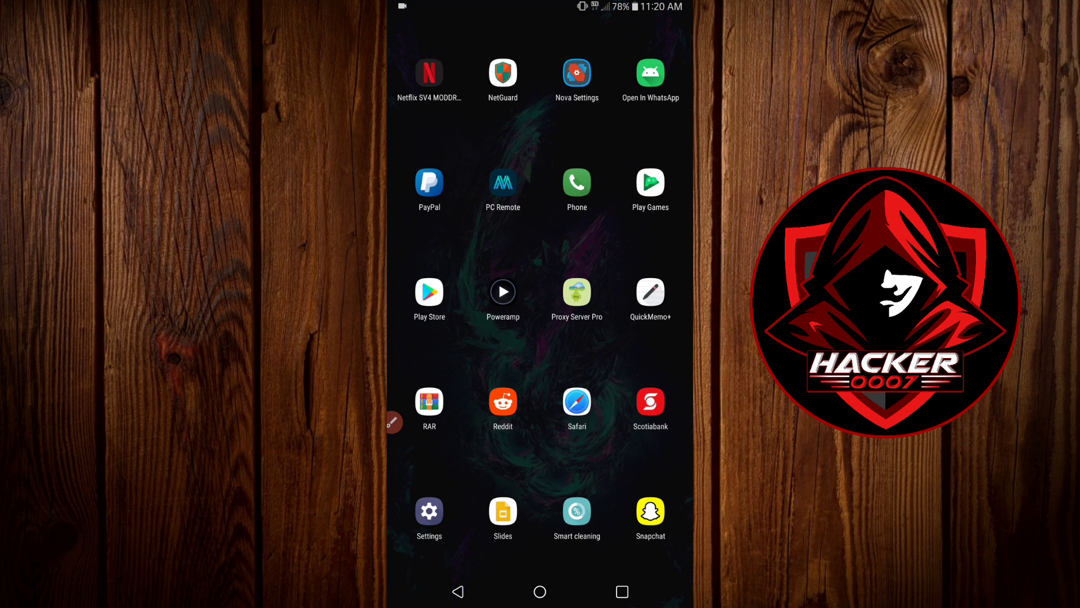
{"action": "left_click", "coordinate": [428, 292]}
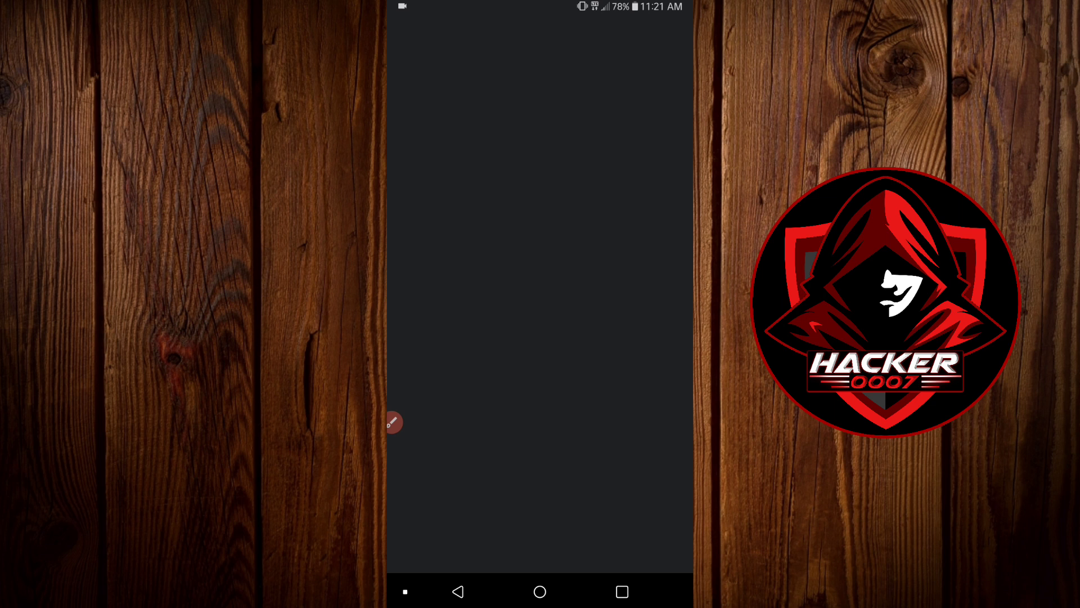
Search 'messenger' and confirm the Messenger listing shows Open with no update pending
{"action": "left_click", "coordinate": [539, 35]}
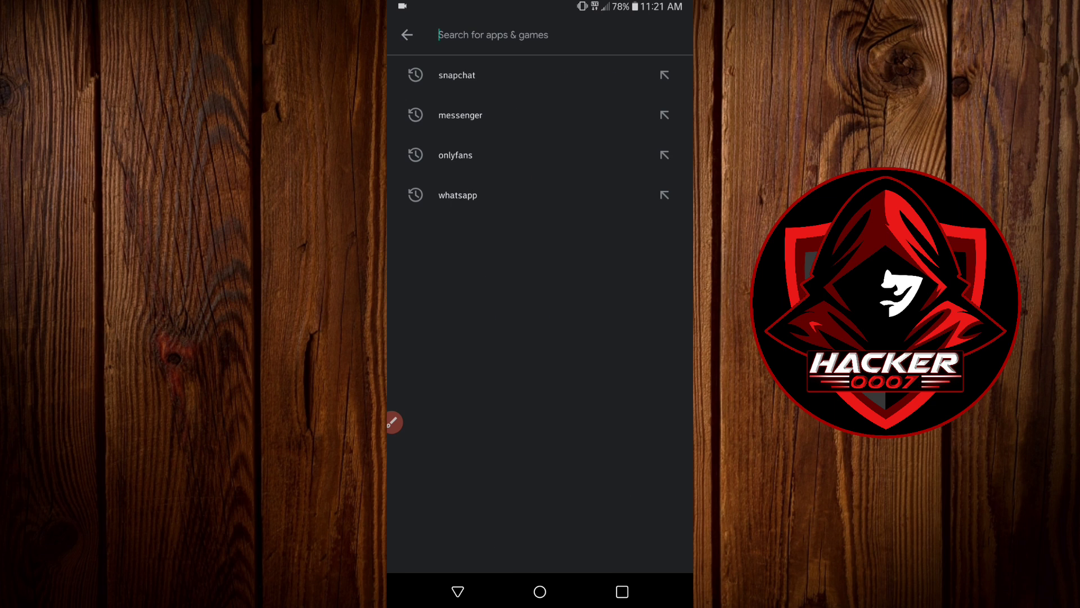
{"action": "left_click", "coordinate": [460, 115]}
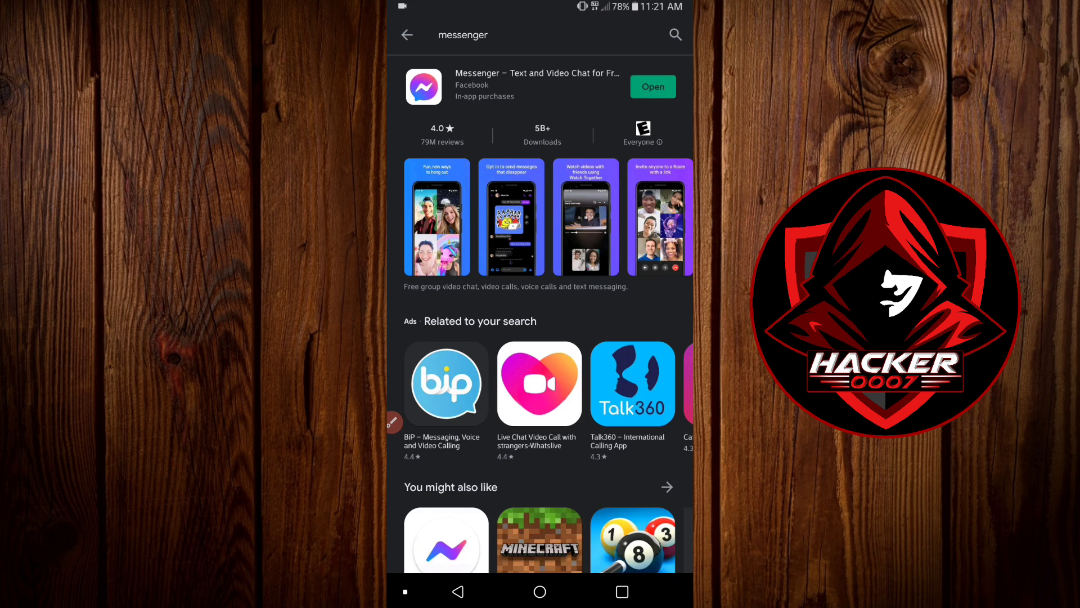
{"action": "left_click", "coordinate": [537, 87]}
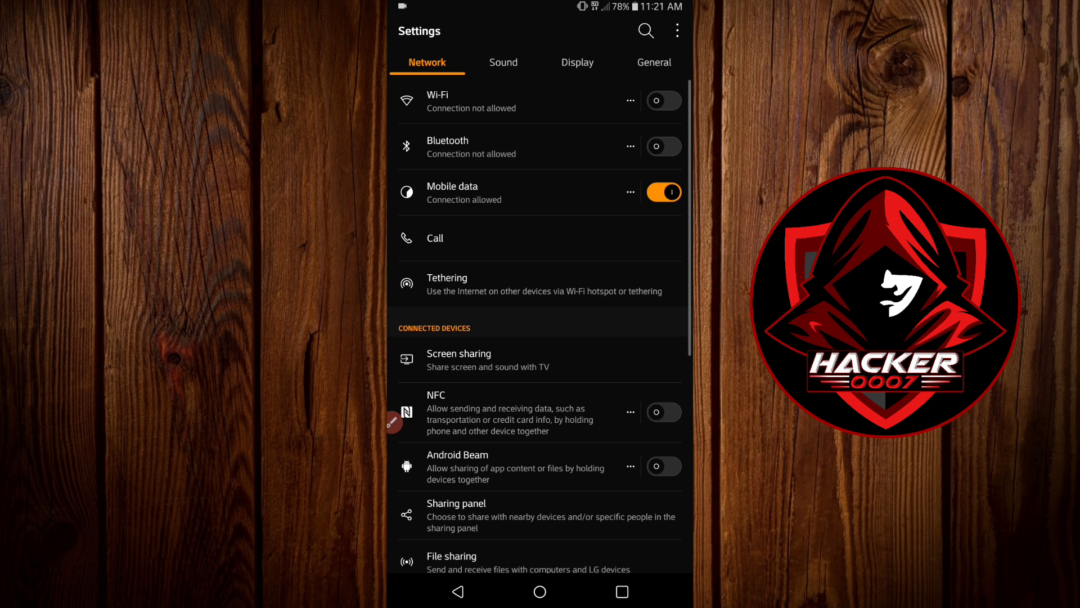
Reach Messenger's app info page via General > Apps & notifications
{"action": "left_click", "coordinate": [653, 62]}
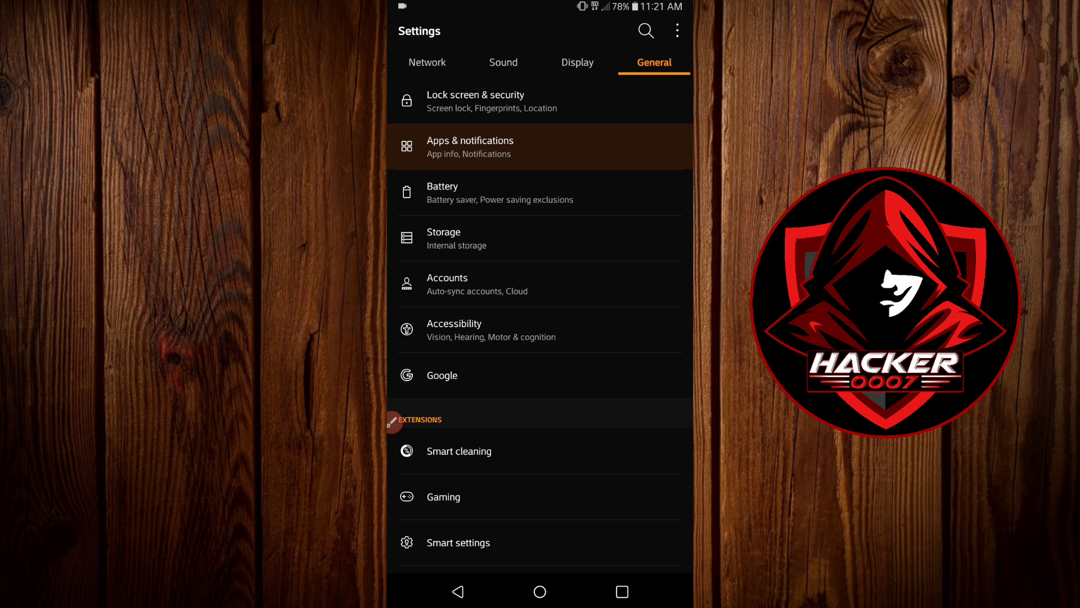
{"action": "left_click", "coordinate": [470, 147]}
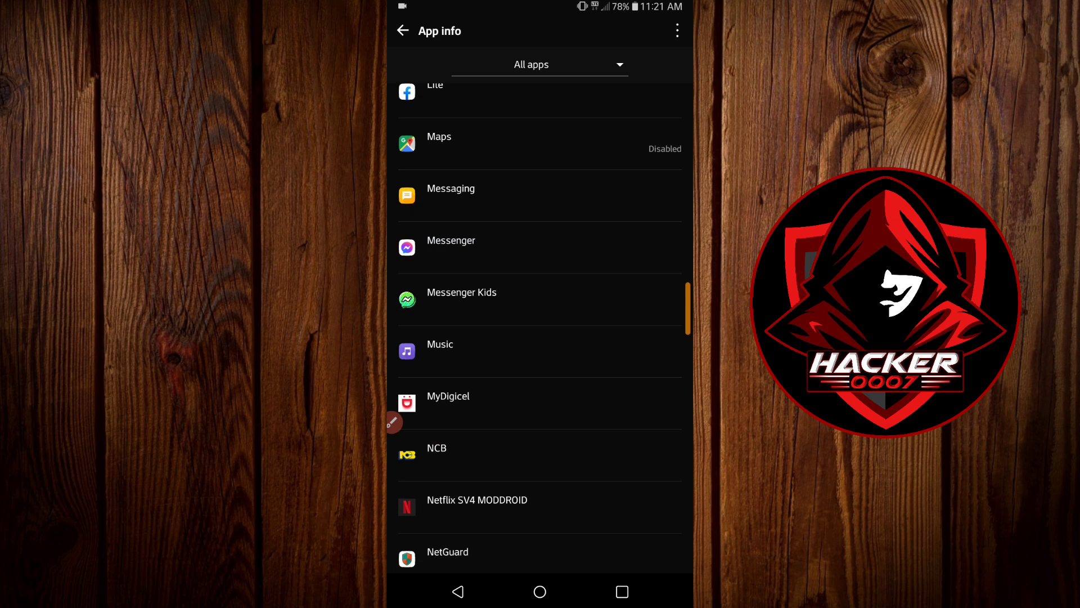
{"action": "left_click", "coordinate": [450, 241]}
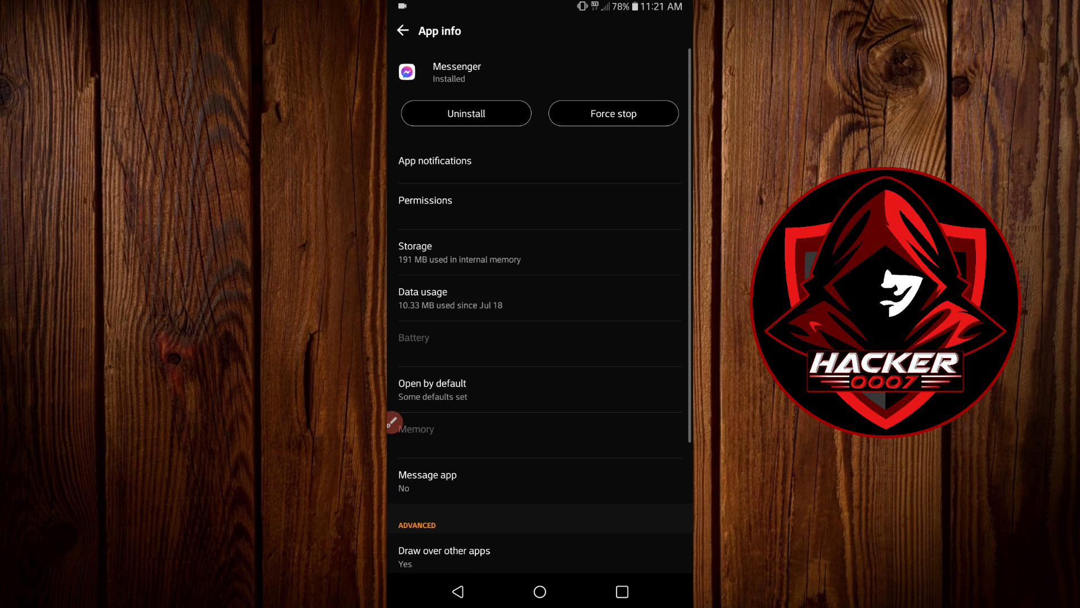